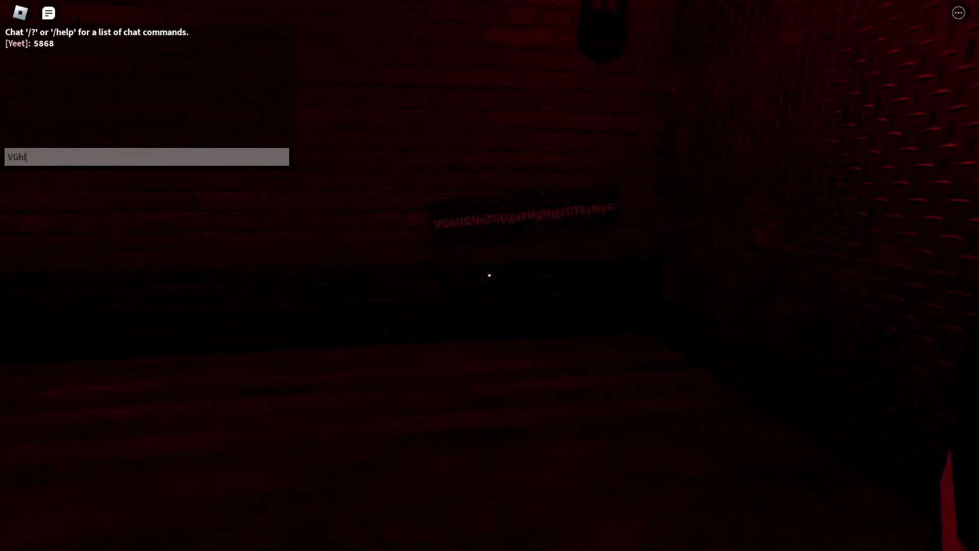
text(IGNvZGU)
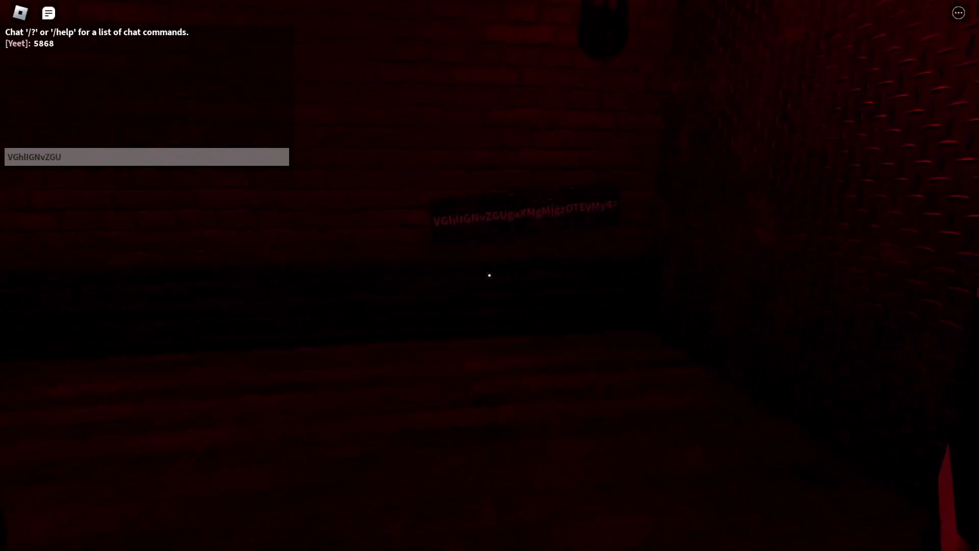
text(gaXM)
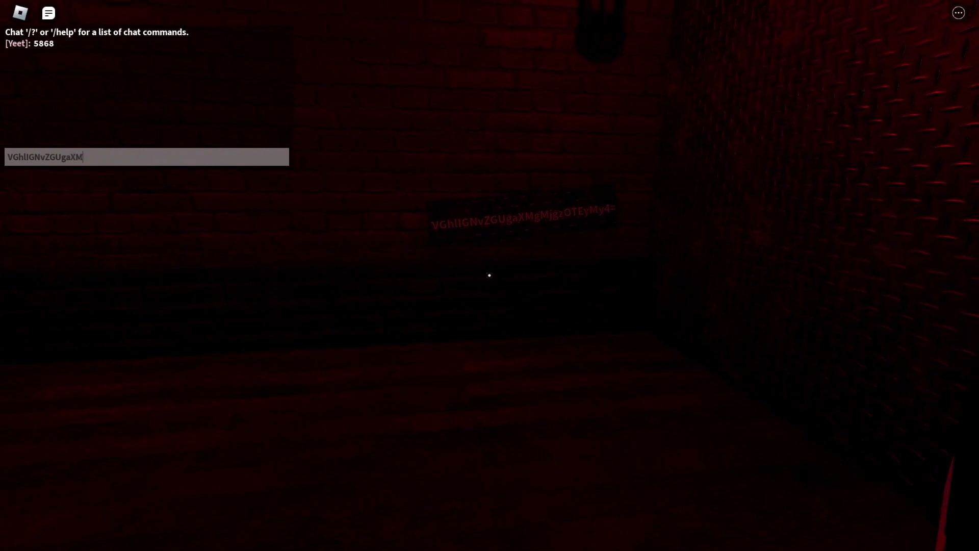
text(gM)
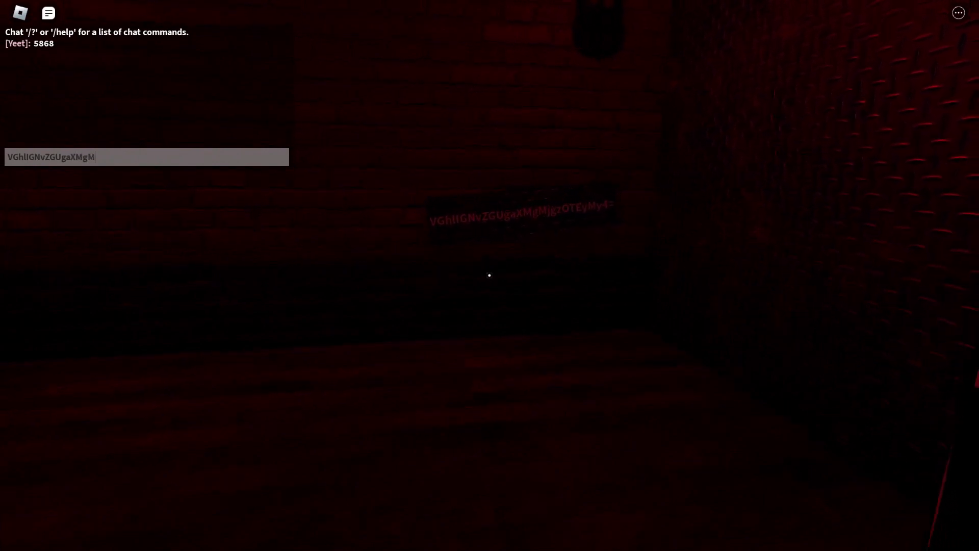
text(j)
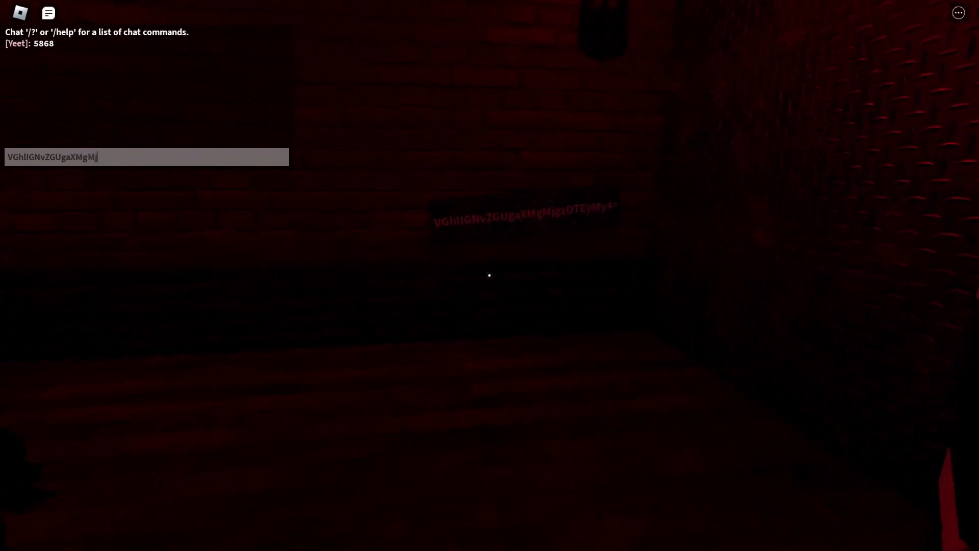
text(gz)
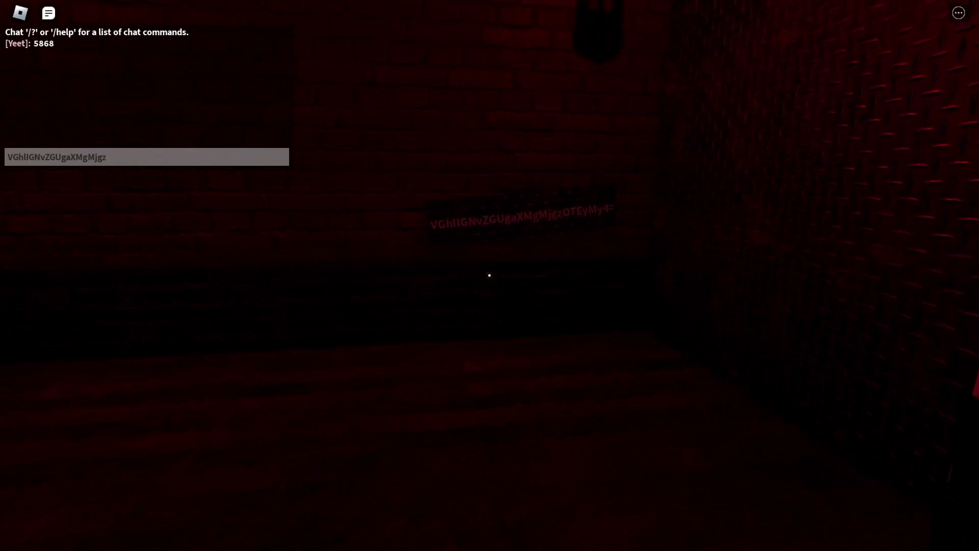
text(OTWyM)
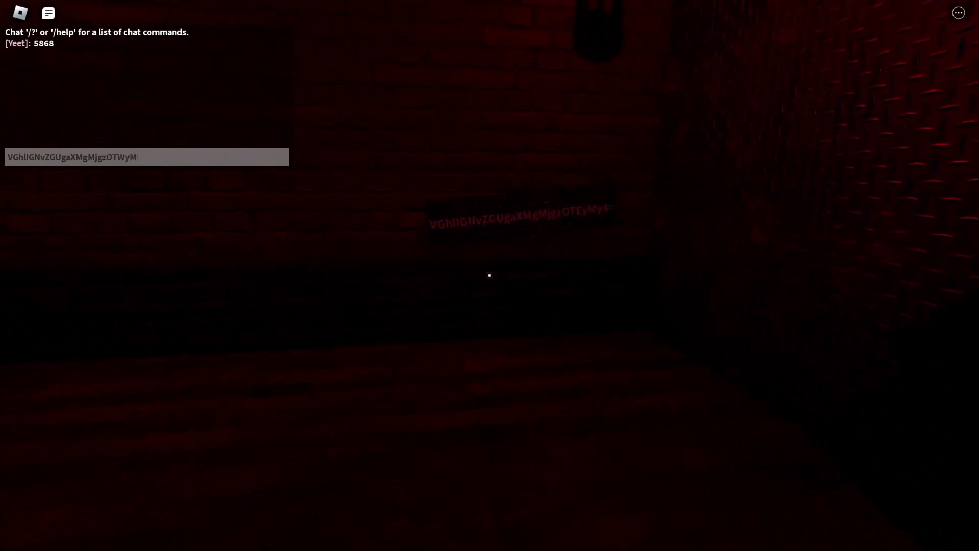